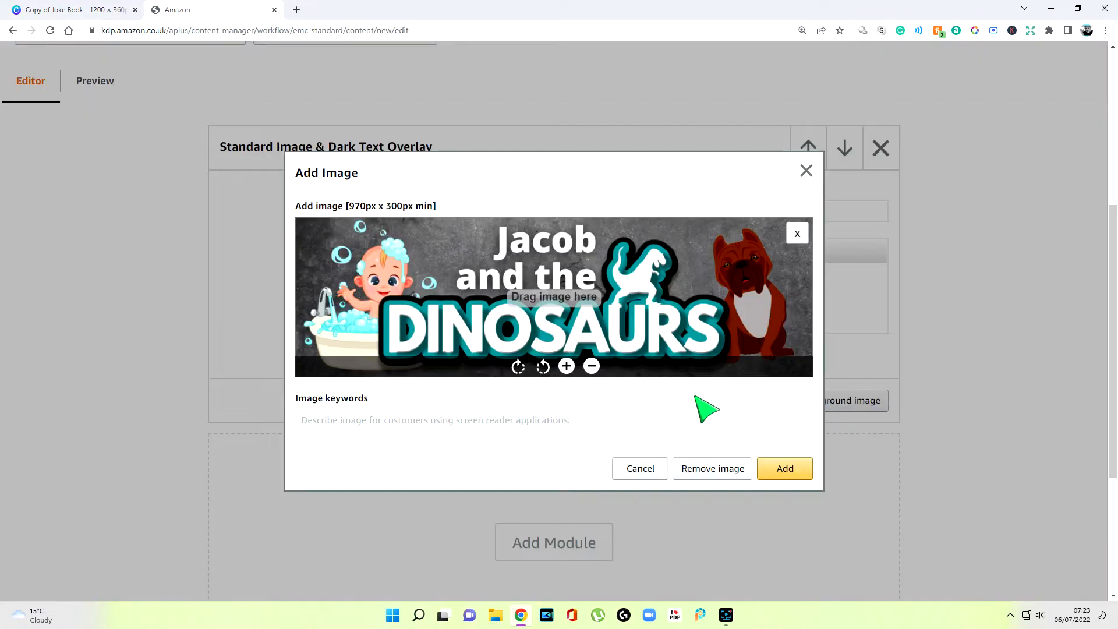
mouse_move(647, 272)
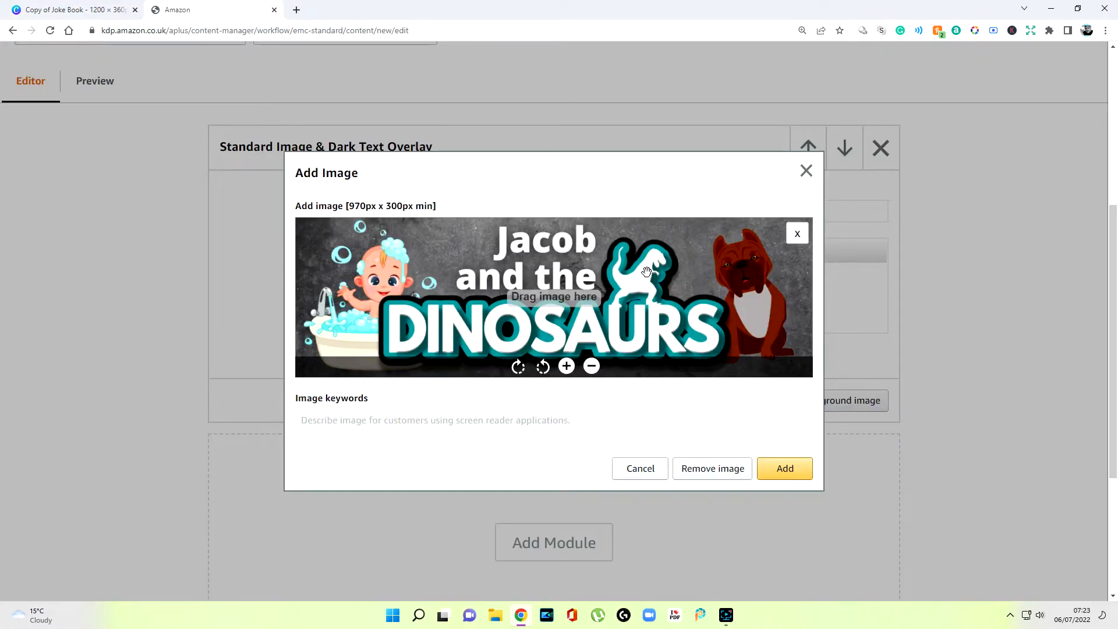
mouse_move(628, 274)
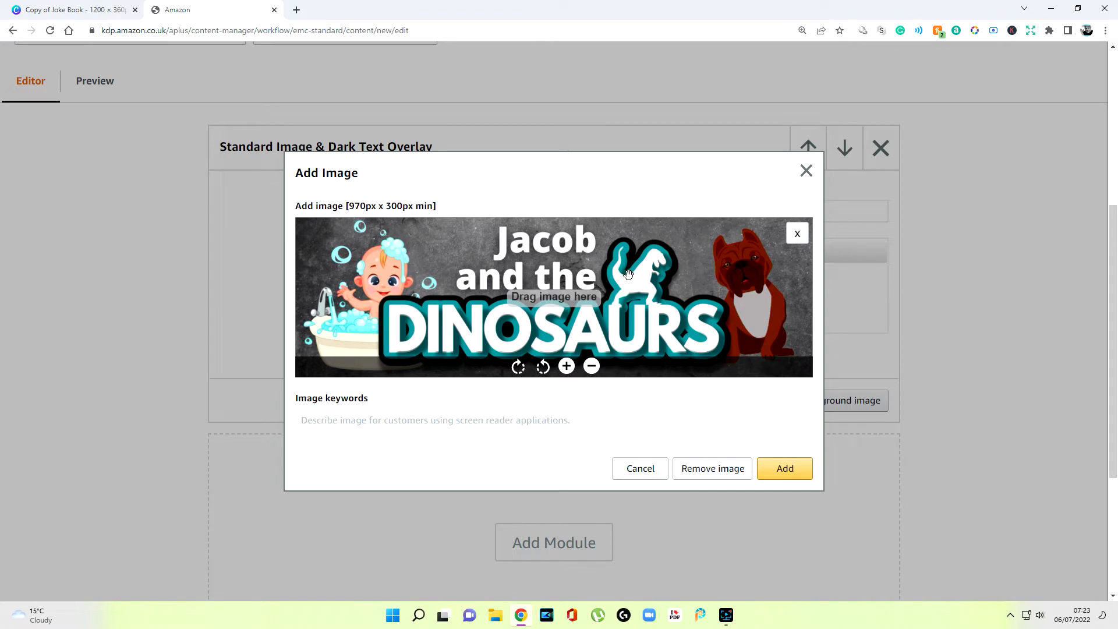
mouse_move(648, 338)
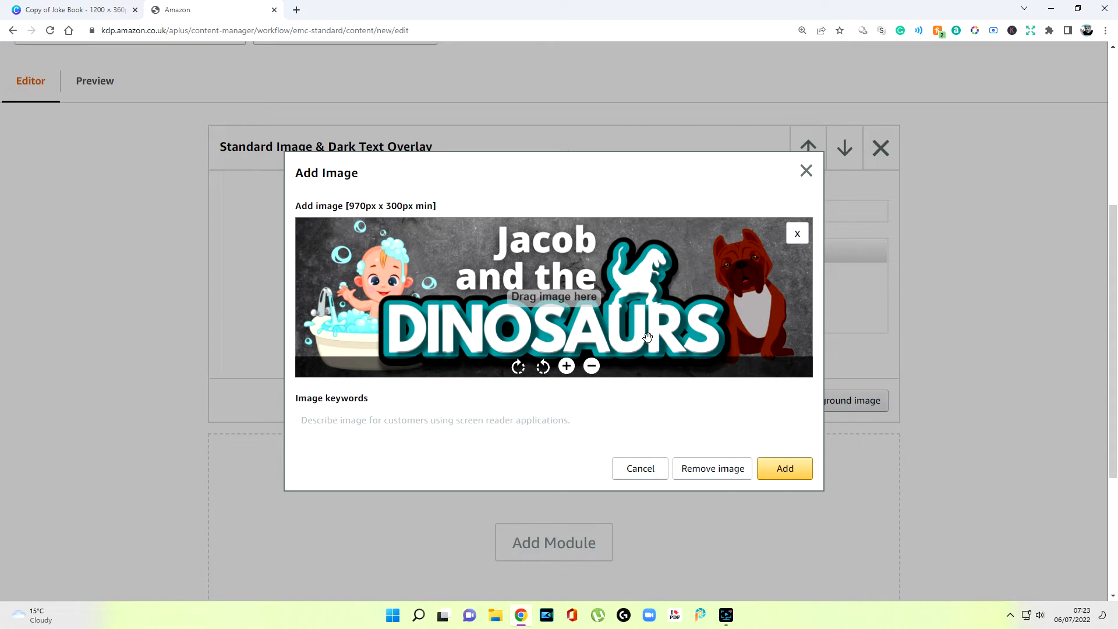
- Enter image keywords 'Jacob and the' and add the banner as the background image
type("Jacob and the")
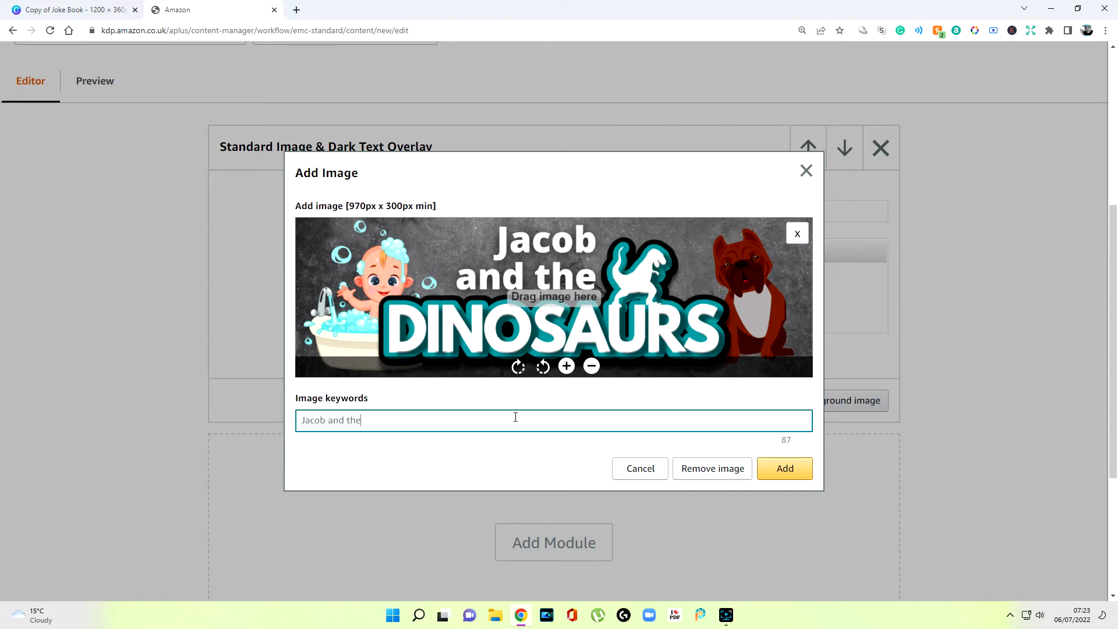
left_click(785, 469)
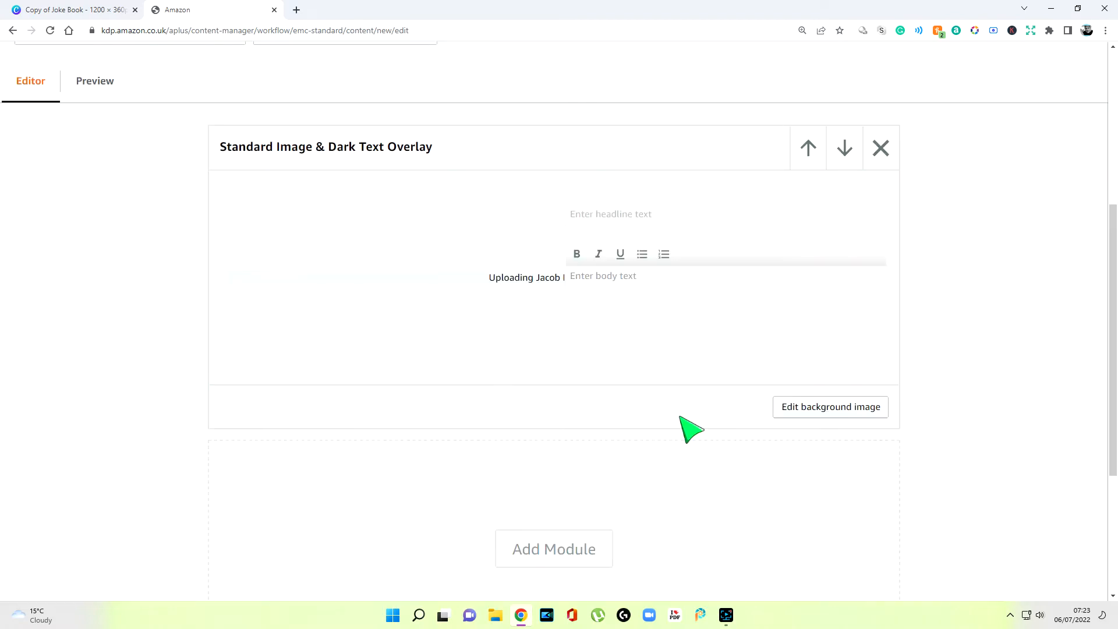